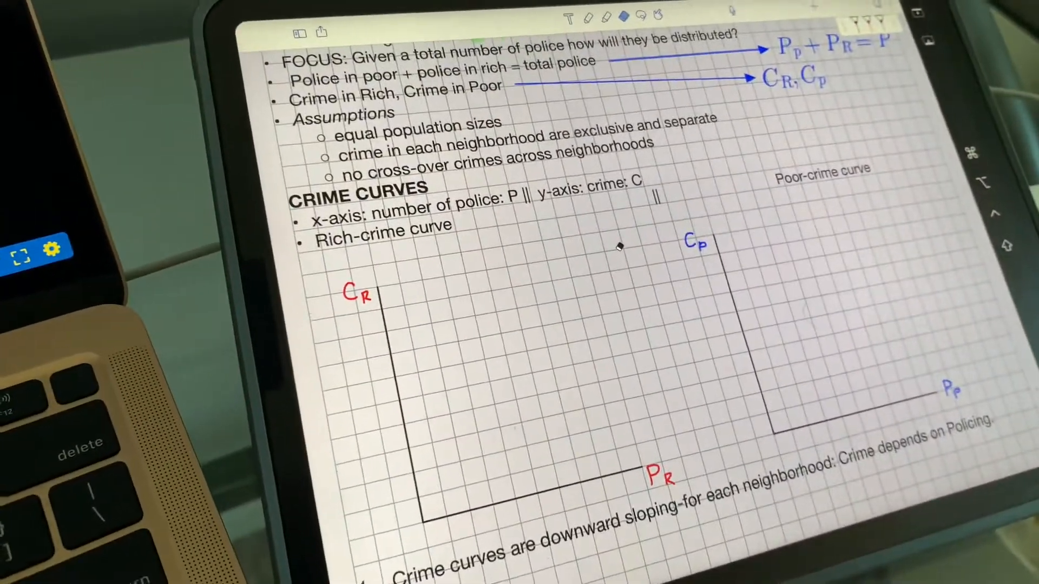
{"action": "scroll", "scroll_direction": "up", "scroll_amount": 3}
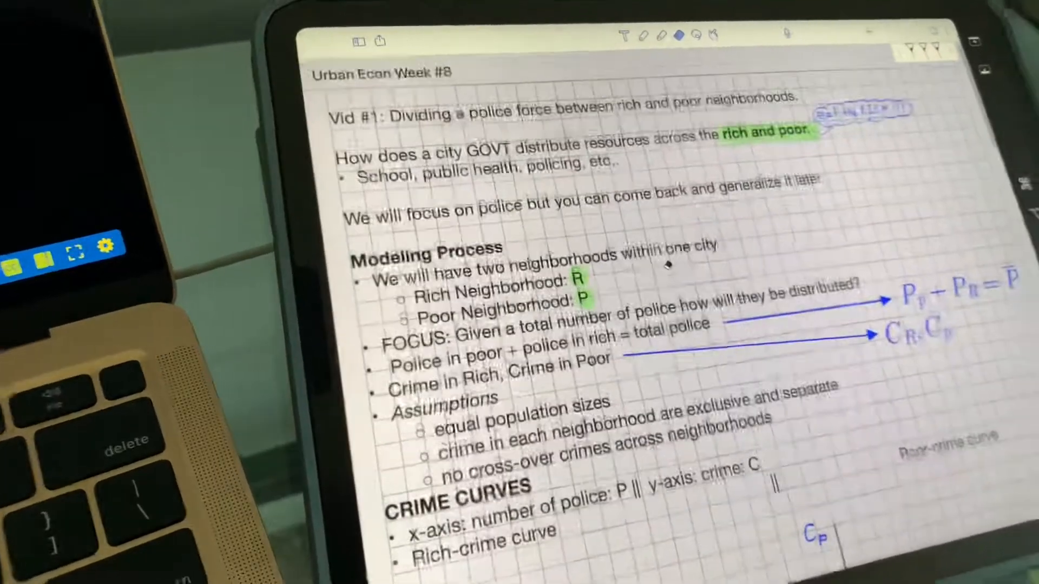
{"action": "scroll", "scroll_direction": "down", "scroll_amount": 3}
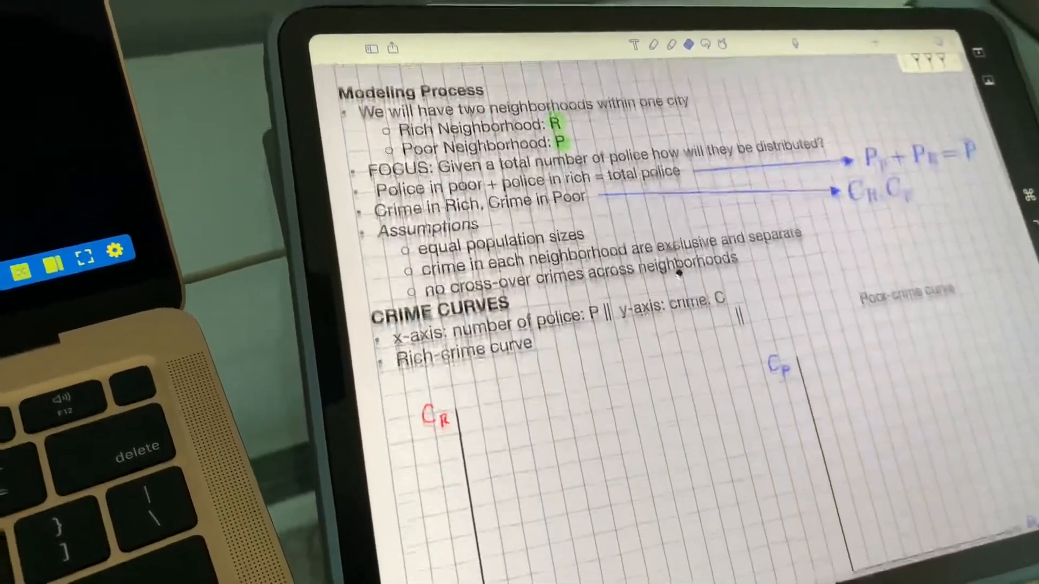
{"action": "scroll", "scroll_direction": "down", "scroll_amount": 3}
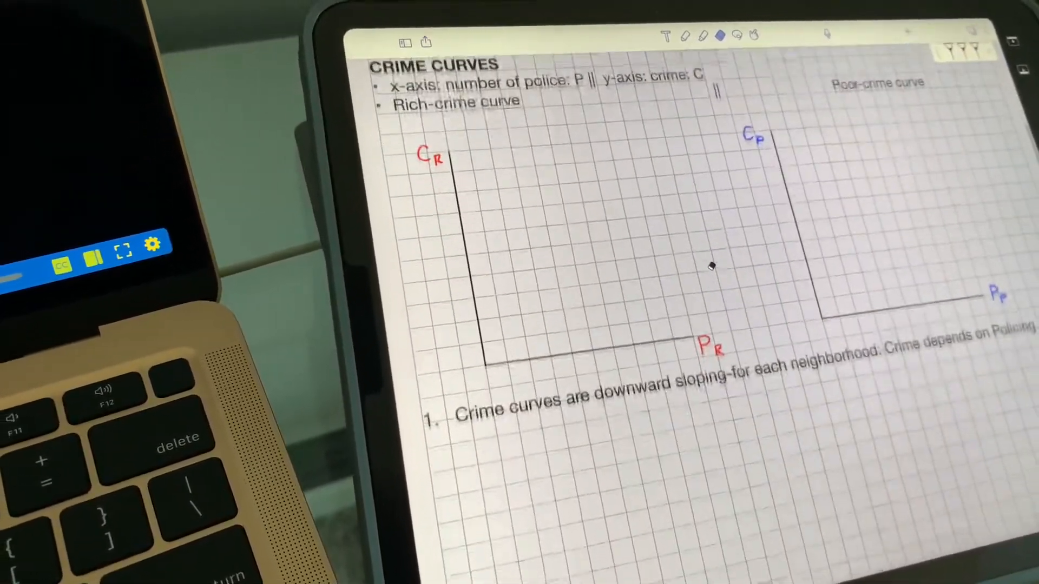